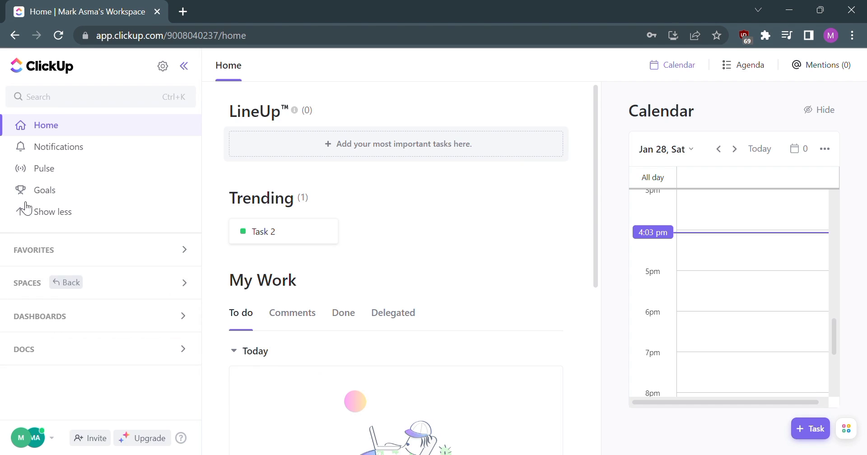
pyautogui.moveTo(104, 74)
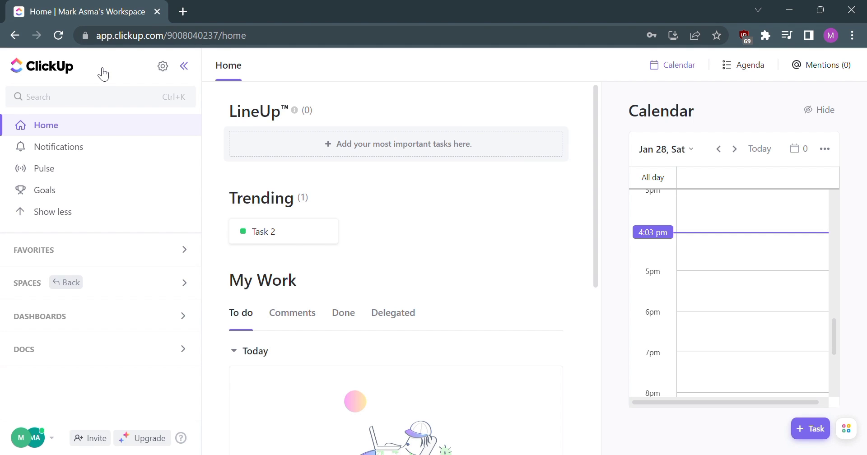
pyautogui.moveTo(103, 90)
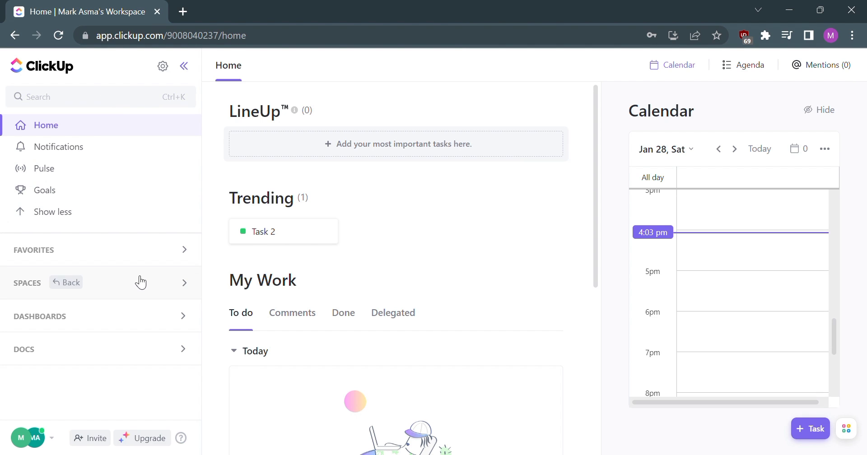
pyautogui.moveTo(135, 289)
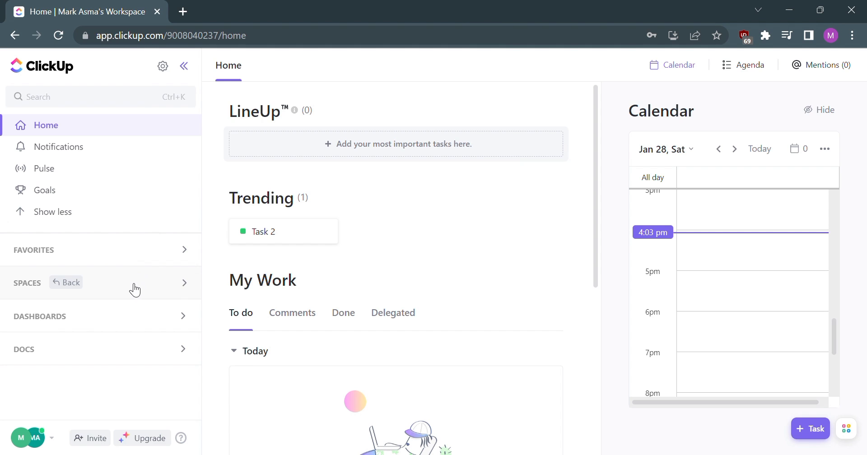
# Show the Everything list of tasks across all spaces from the sidebar.
pyautogui.click(185, 283)
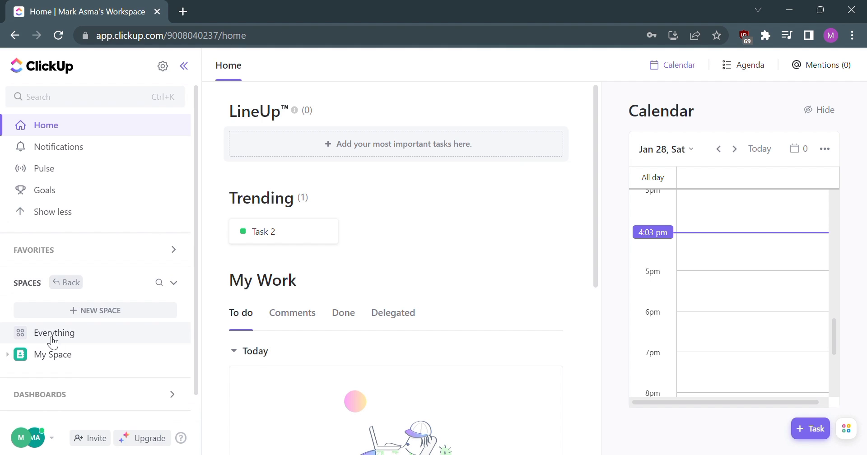
pyautogui.click(55, 333)
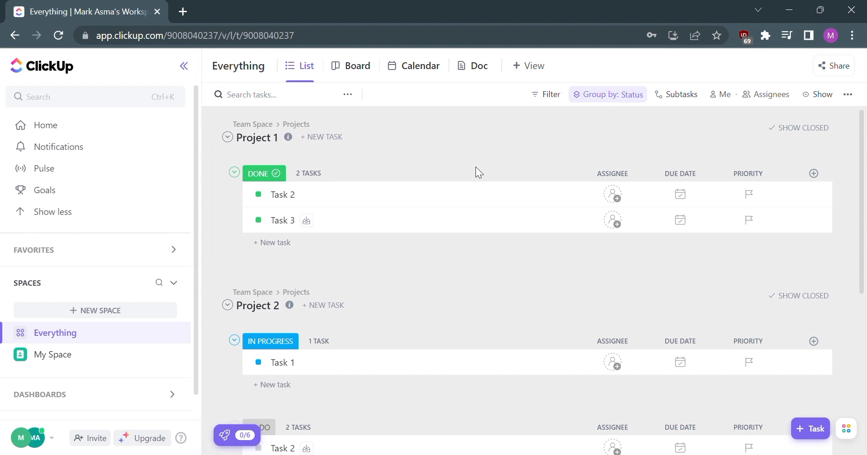
pyautogui.moveTo(551, 94)
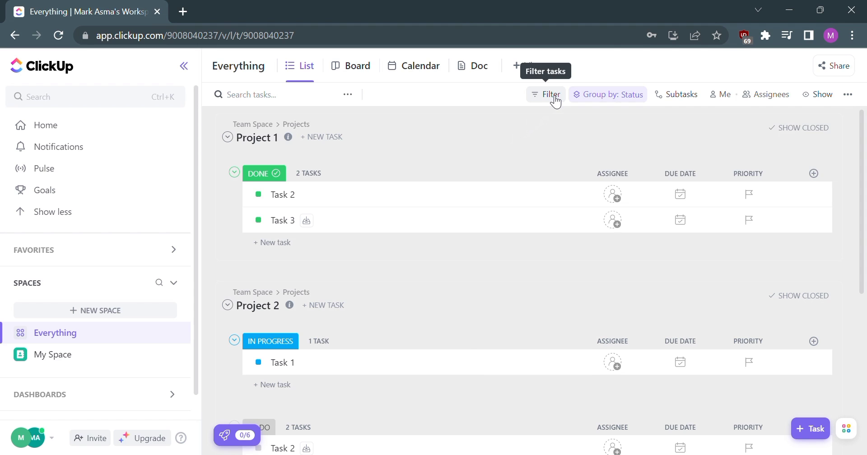
# Apply an 'Archived: Is archived' filter so only archived tasks are listed.
pyautogui.click(551, 94)
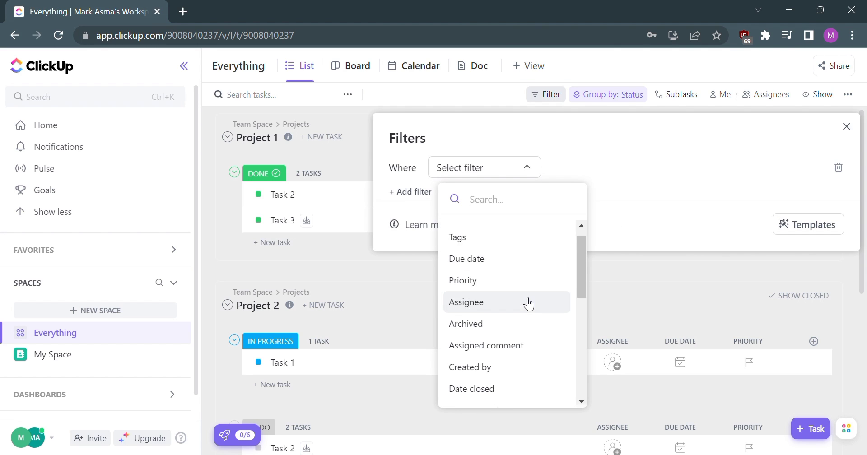
pyautogui.scroll(-3)
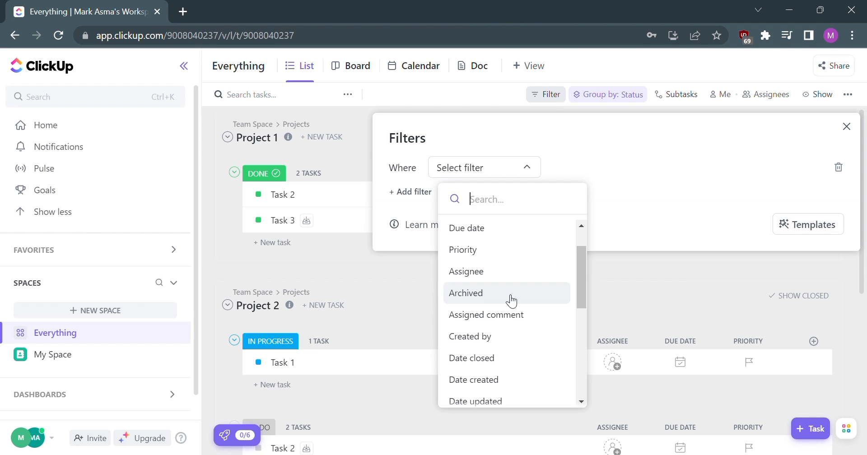
pyautogui.click(467, 292)
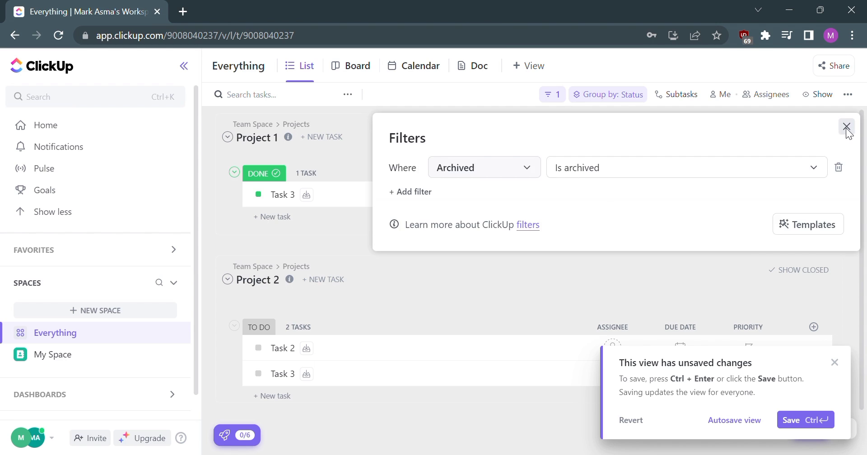
pyautogui.click(847, 127)
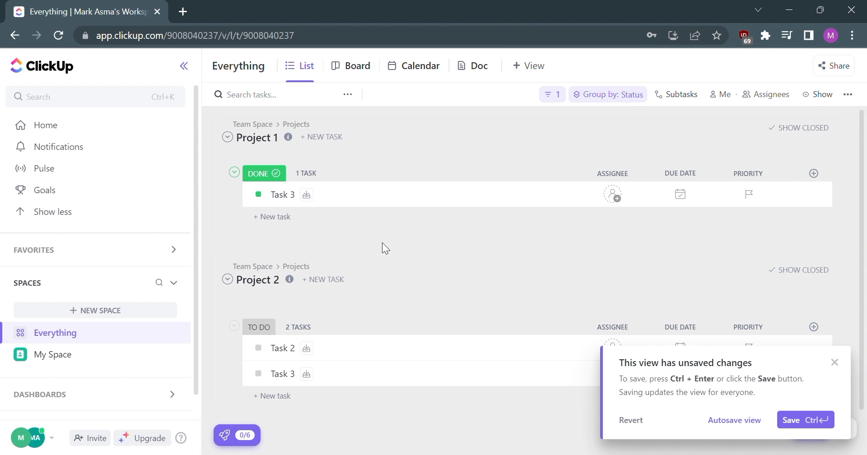
pyautogui.moveTo(443, 255)
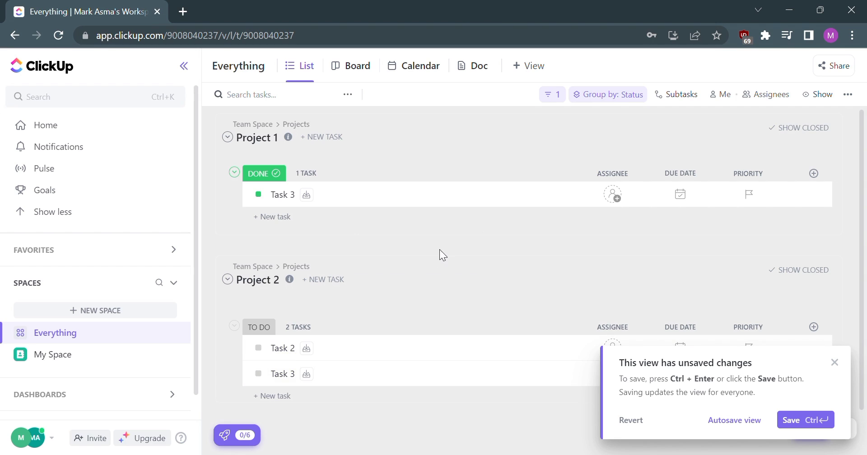
pyautogui.moveTo(288, 236)
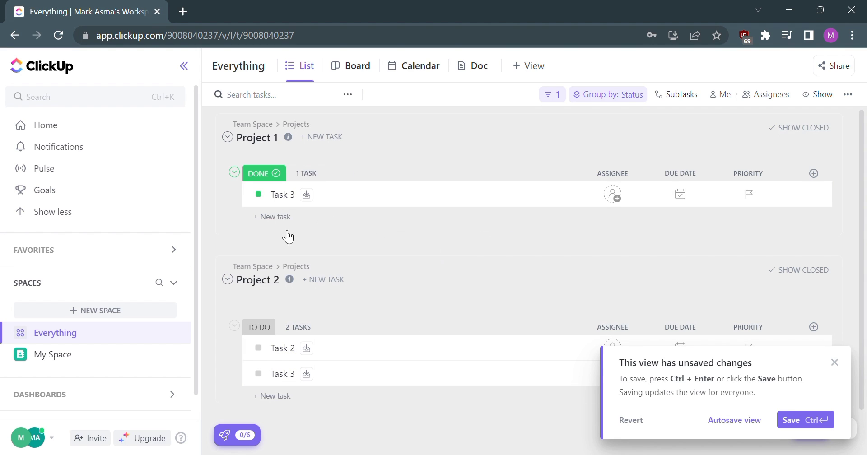
pyautogui.moveTo(445, 287)
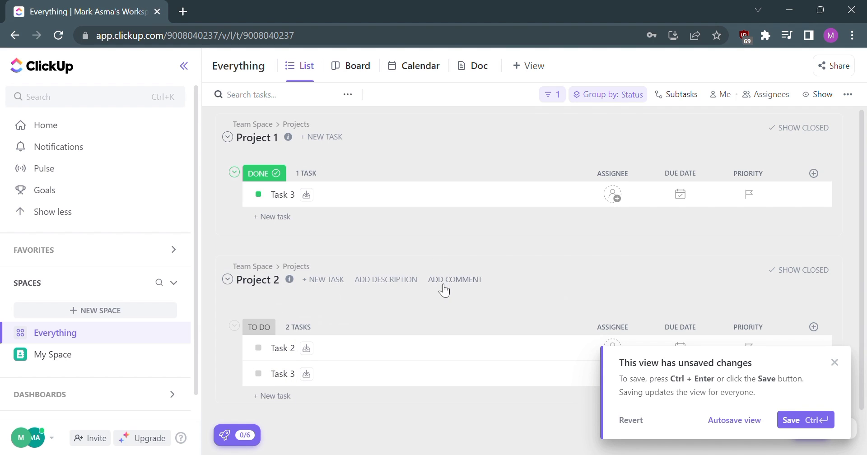
pyautogui.moveTo(638, 63)
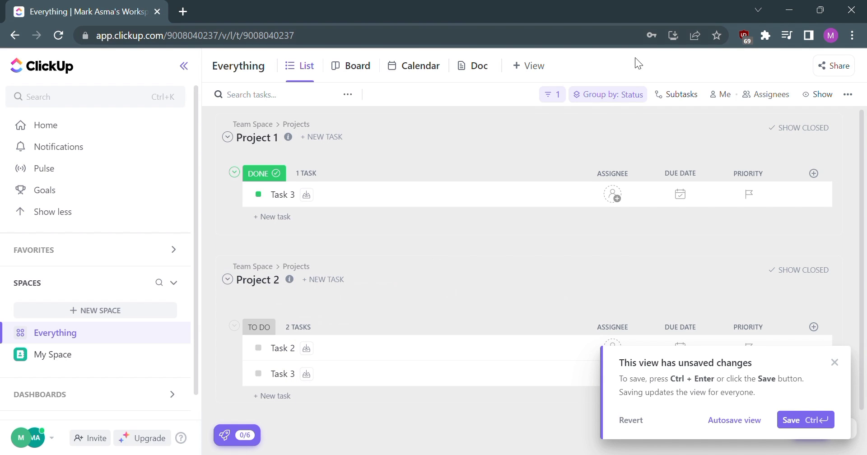
pyautogui.moveTo(608, 143)
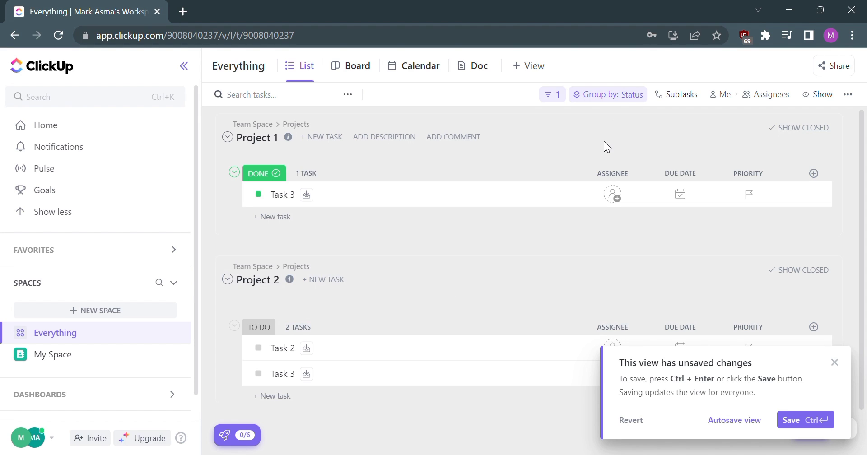